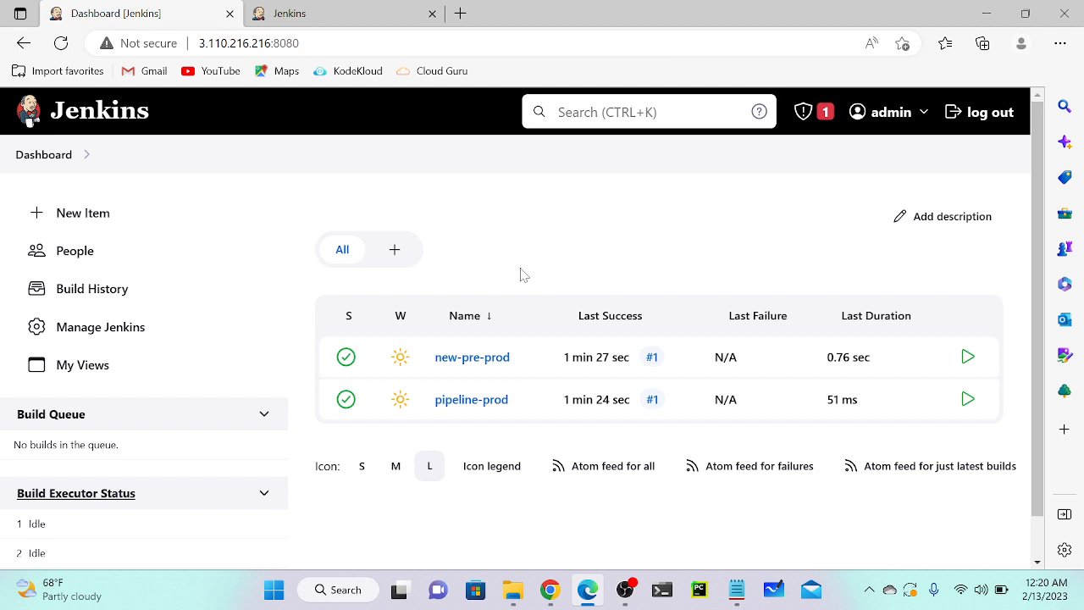
mouse_move(400, 191)
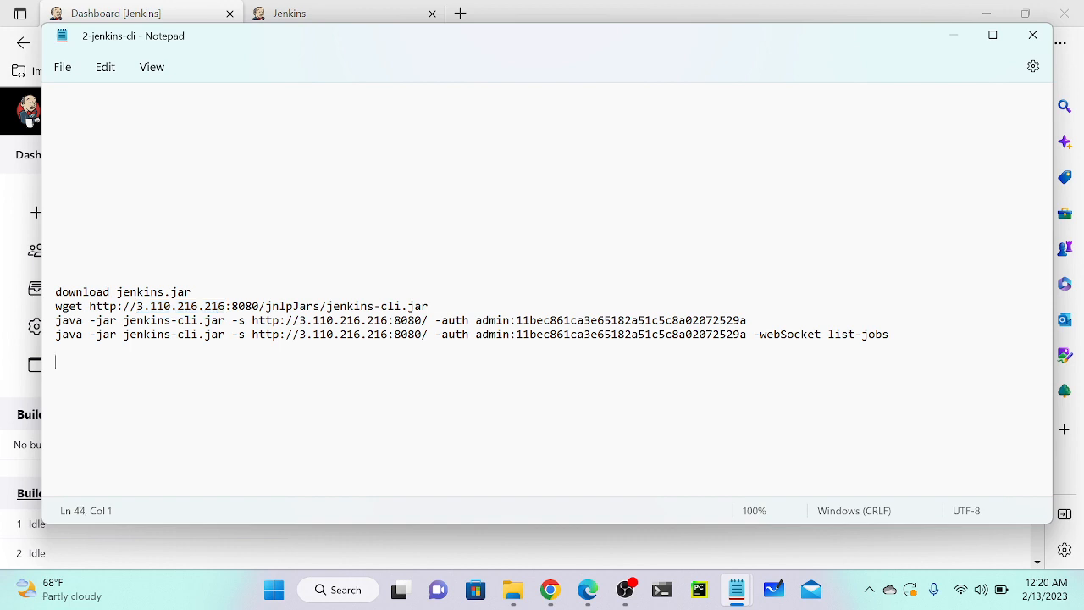
Step: Copy the wget command that downloads jenkins-cli.jar from Notepad and switch to the EC2 terminal
double_click(244, 306)
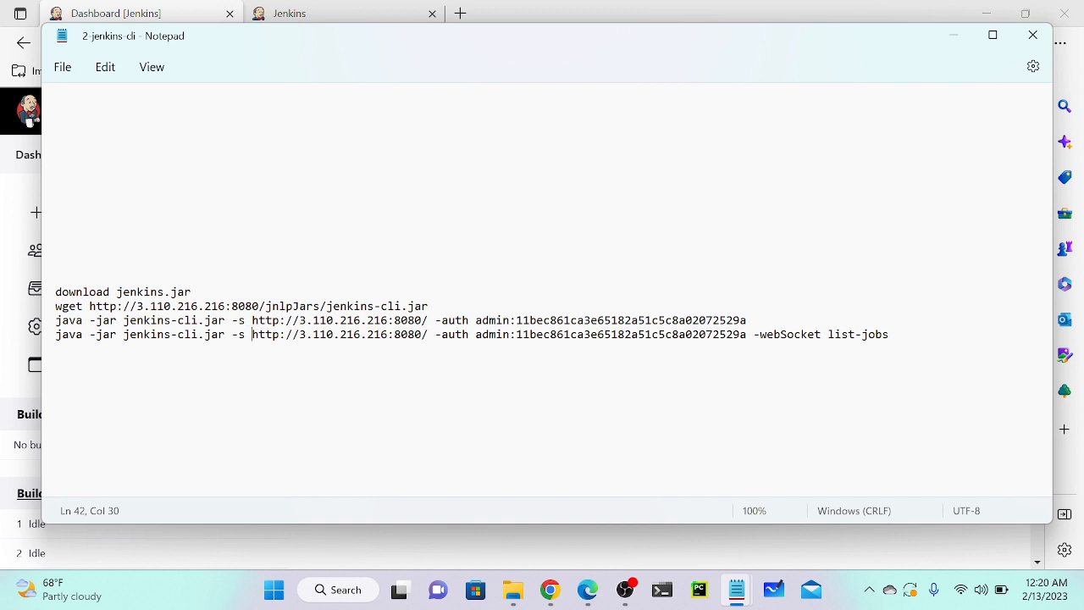
double_click(292, 306)
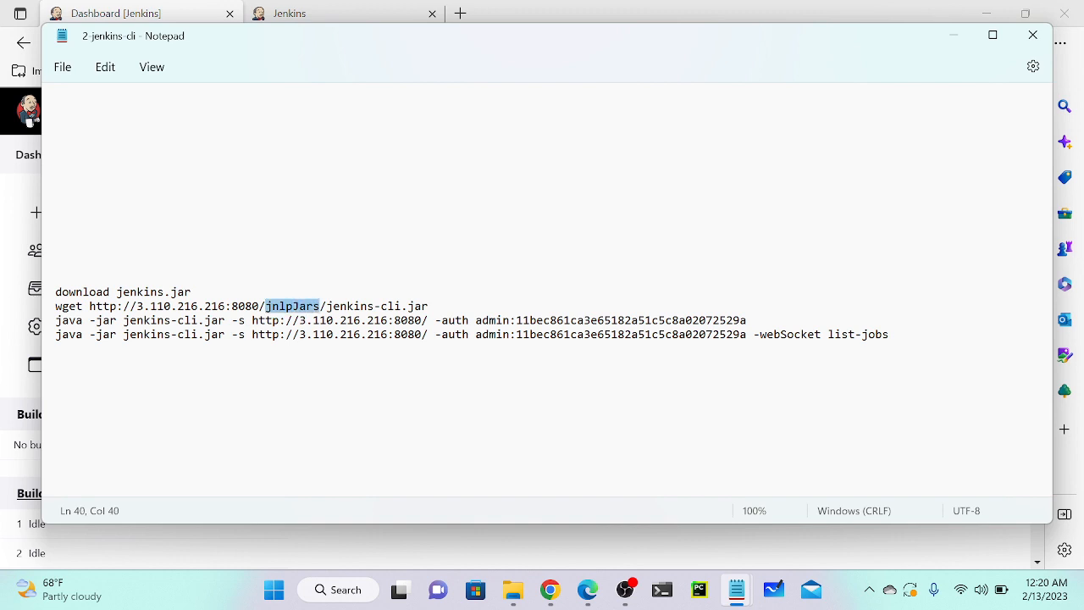
click(298, 320)
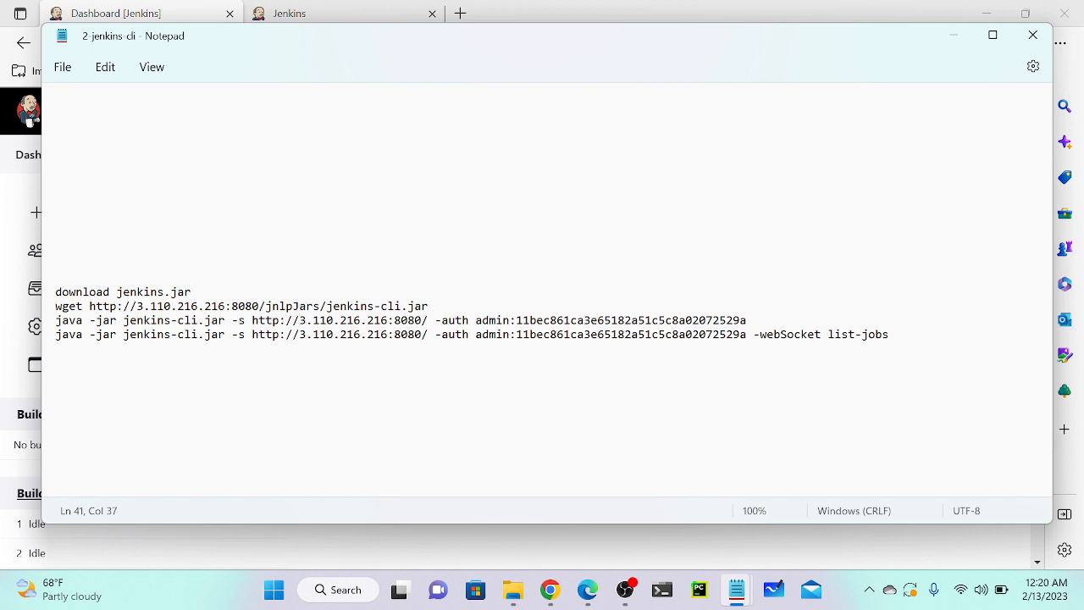
right_click(241, 306)
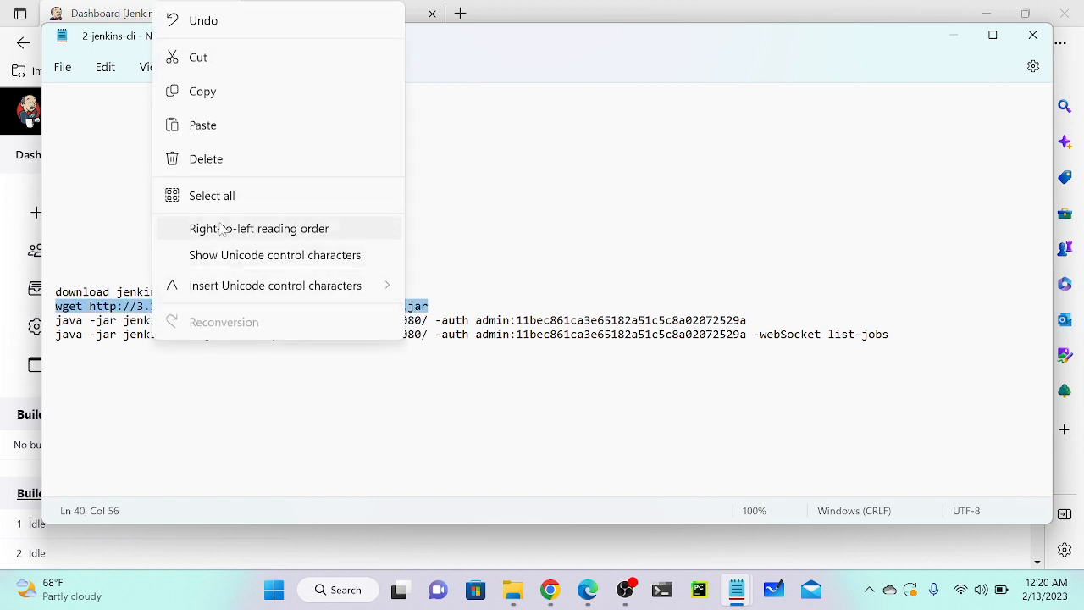
click(542, 381)
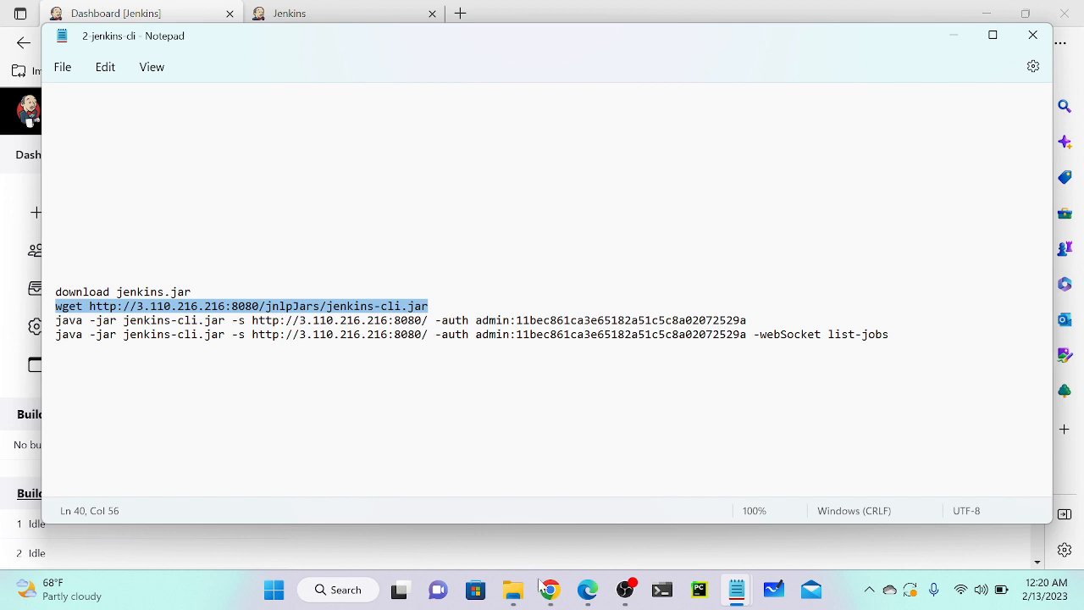
click(549, 590)
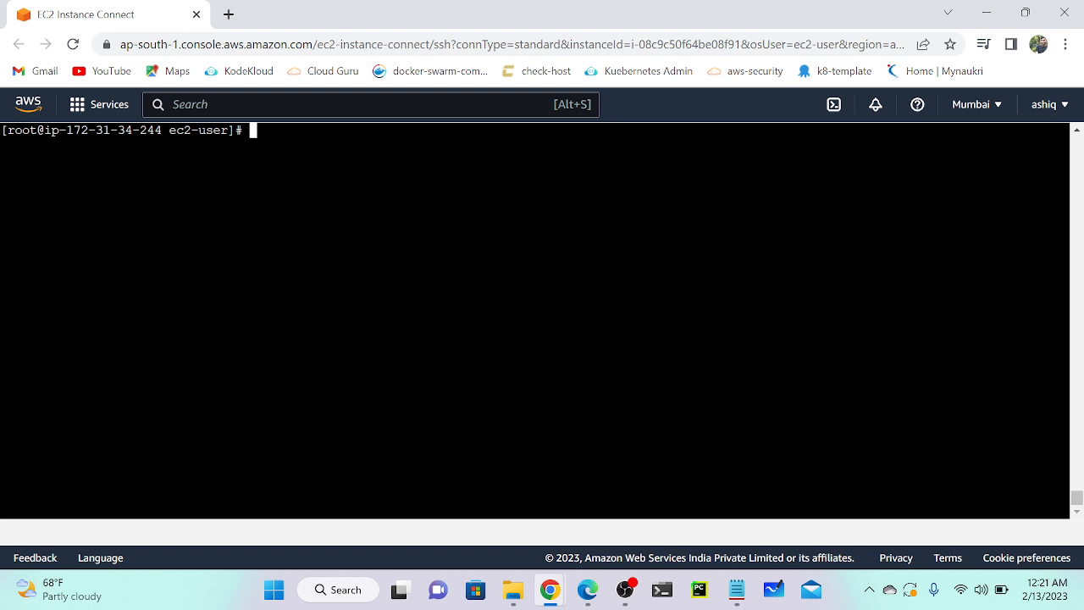
Step: Paste and run the wget command to download jenkins-cli.jar, then list the folder with ls
right_click(398, 331)
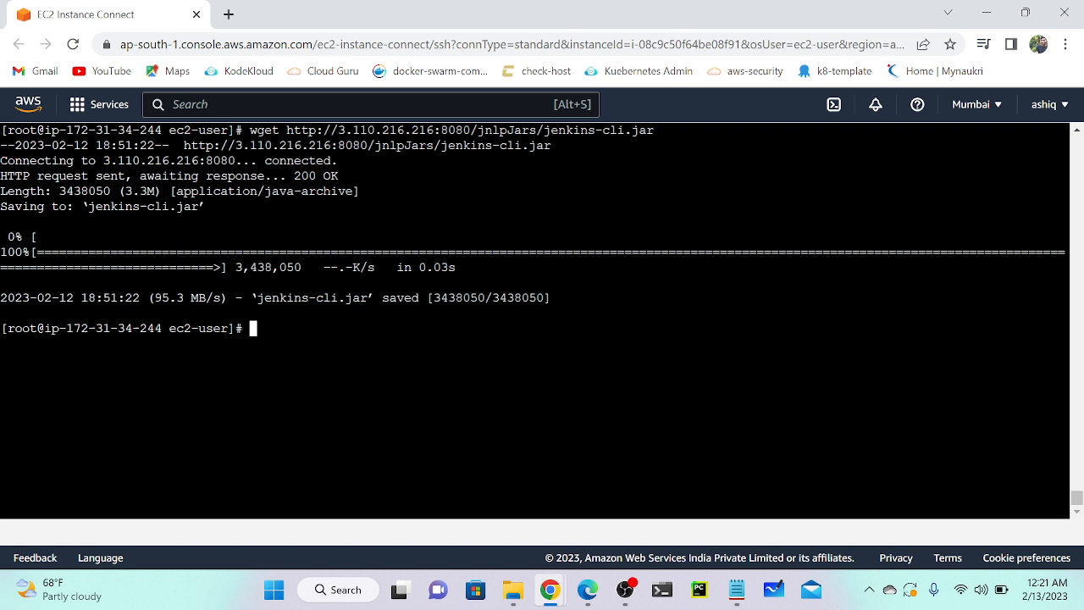
text(ls)
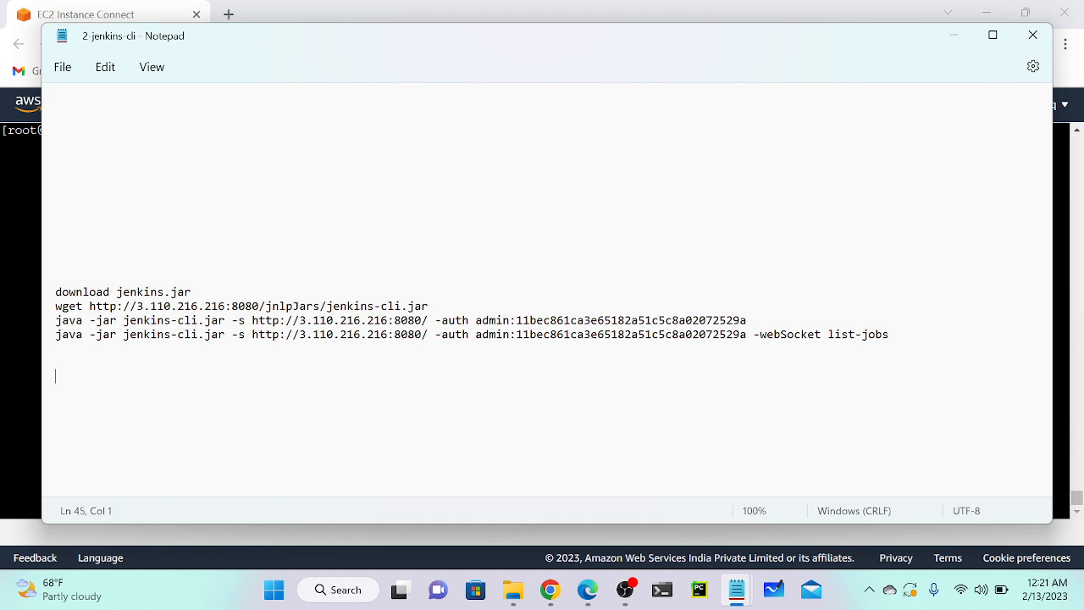
Step: Review the saved Jenkins CLI command lines in Notepad
drag(251, 321, 463, 320)
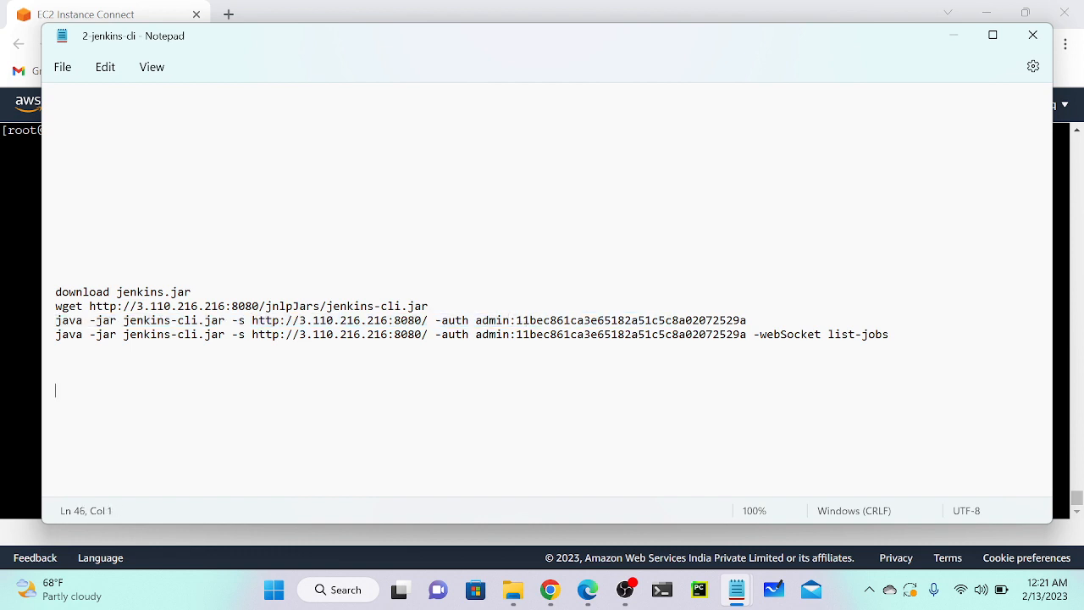
drag(299, 320, 415, 320)
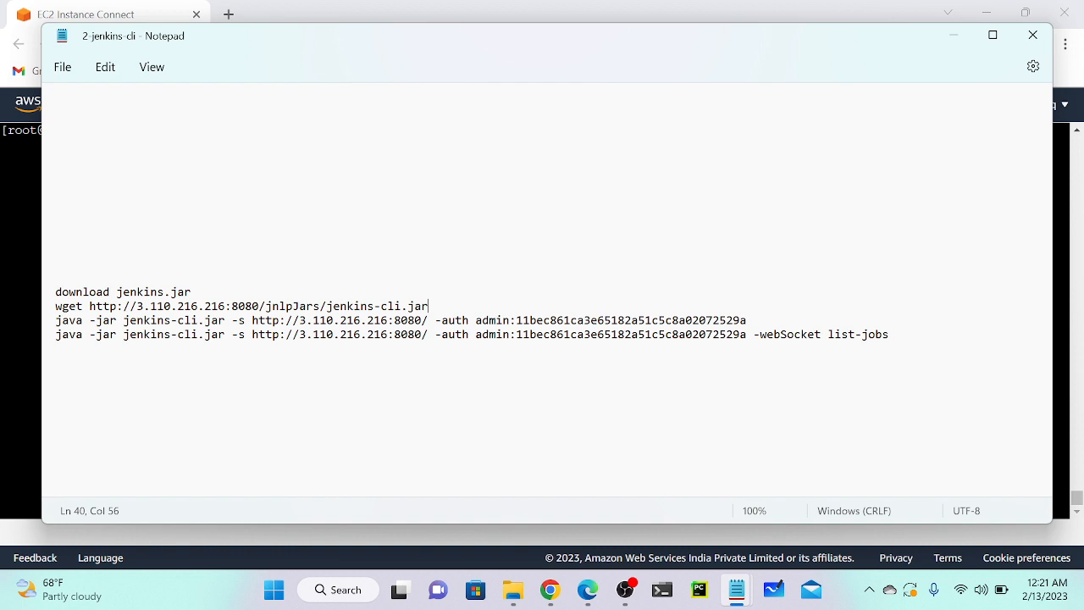
double_click(487, 320)
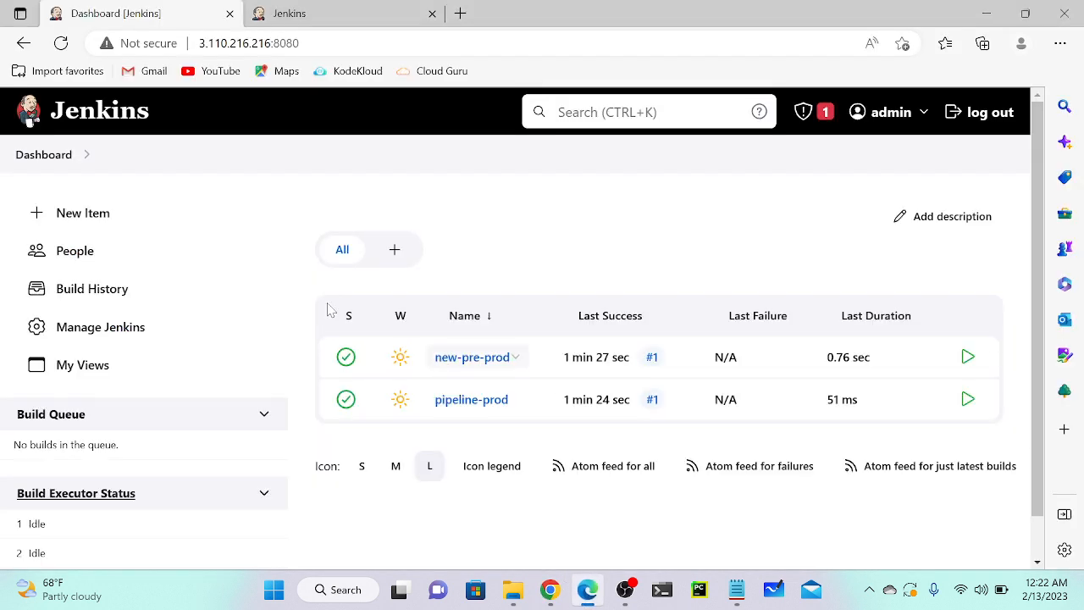
mouse_move(100, 327)
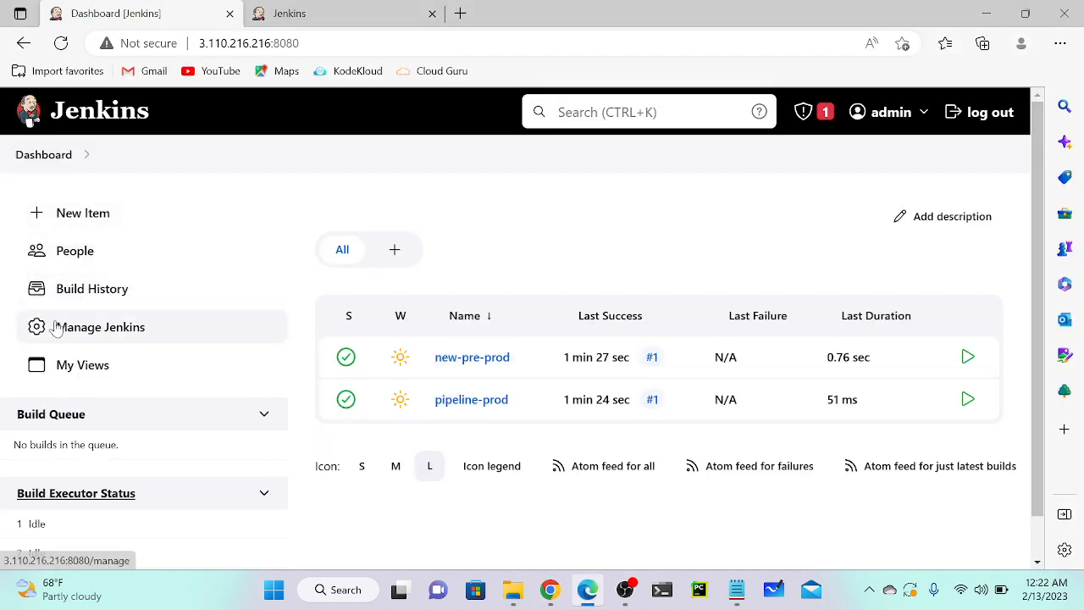
Step: Open the admin user's Configure page from Manage Jenkins and start adding a new API token
click(102, 326)
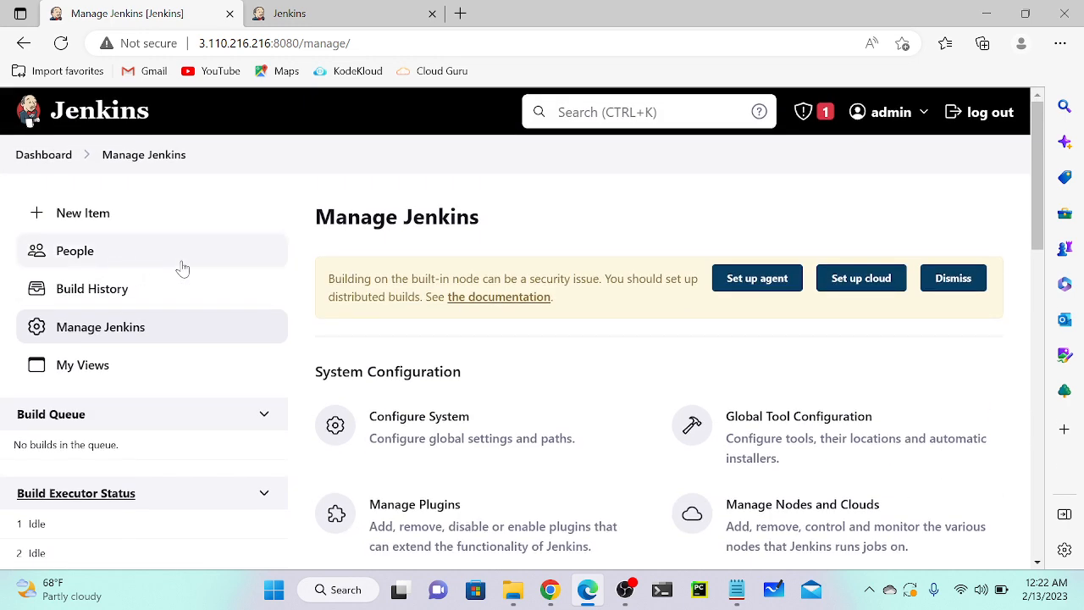
click(892, 111)
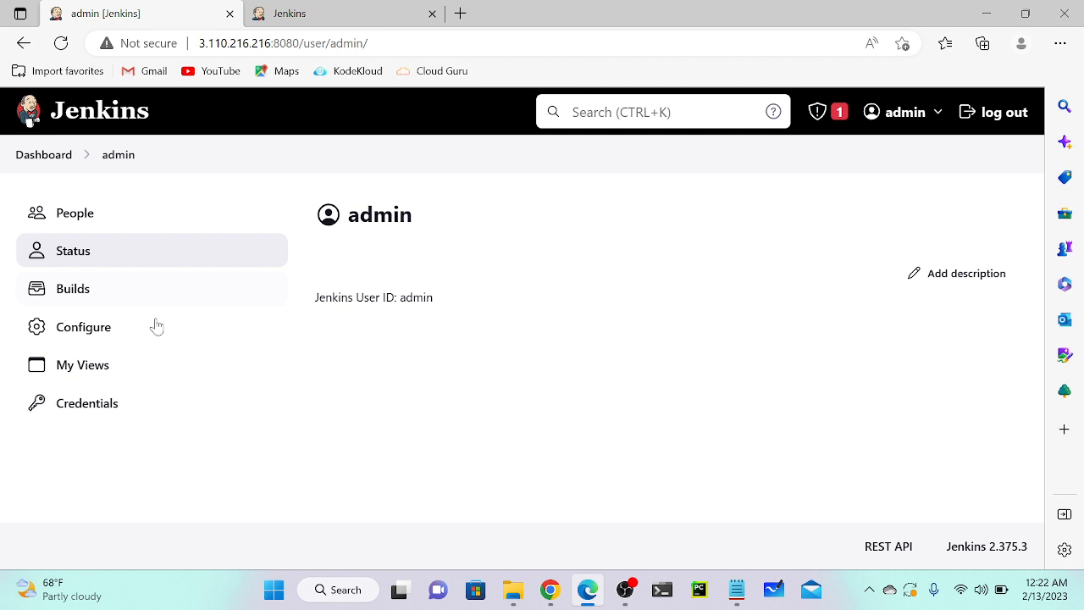
click(83, 326)
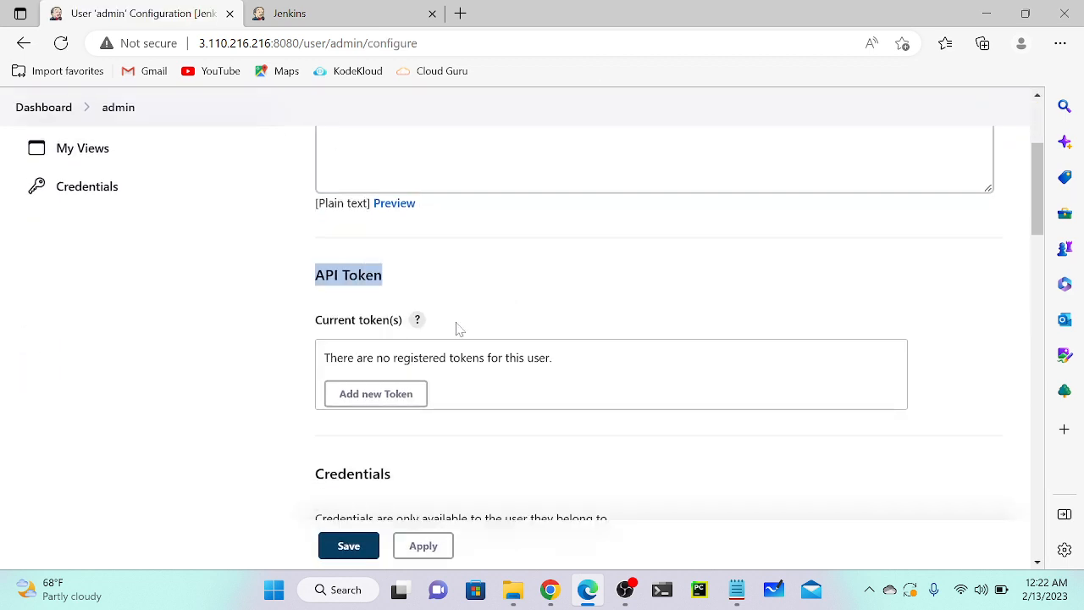
click(375, 393)
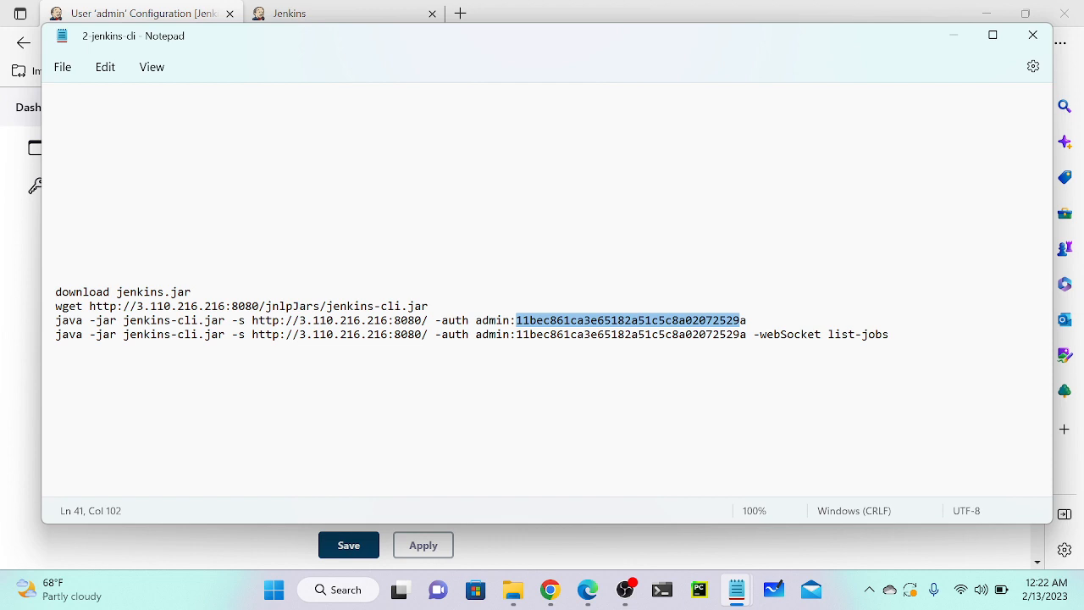
key(shift+Right)
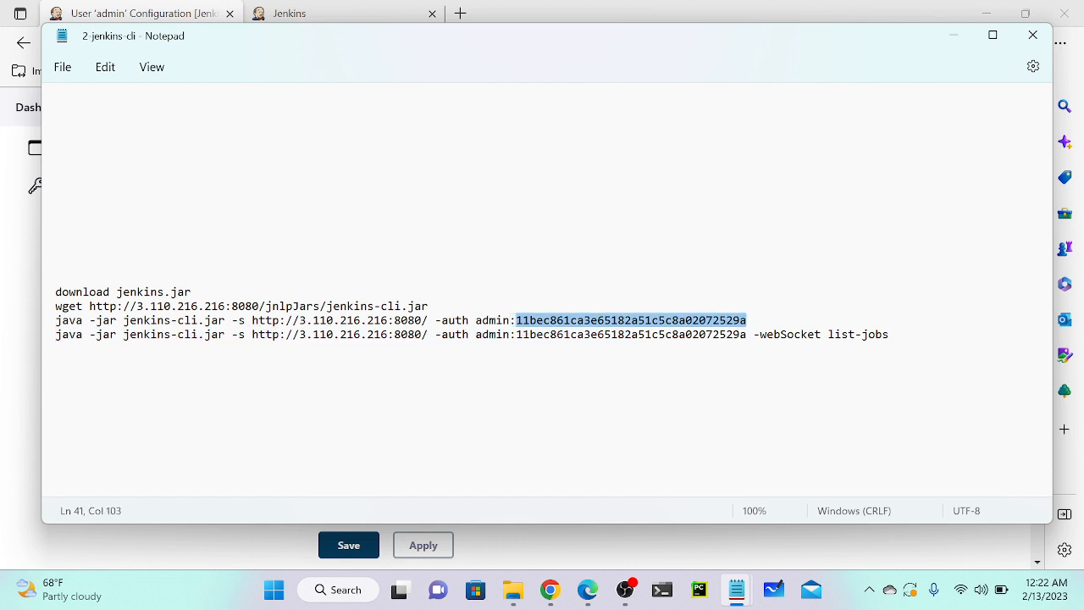
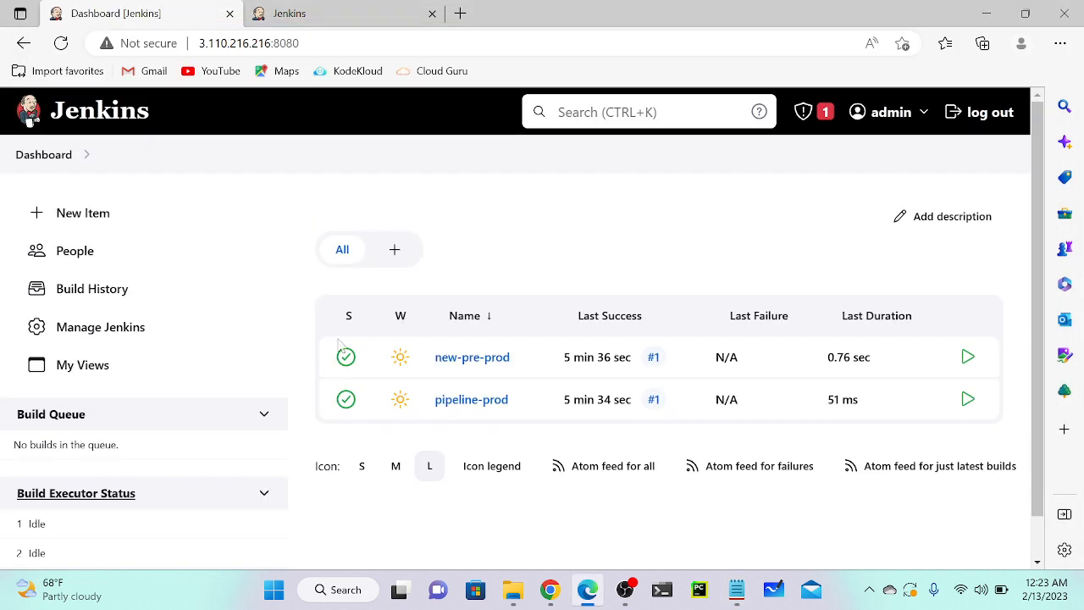
mouse_move(400, 357)
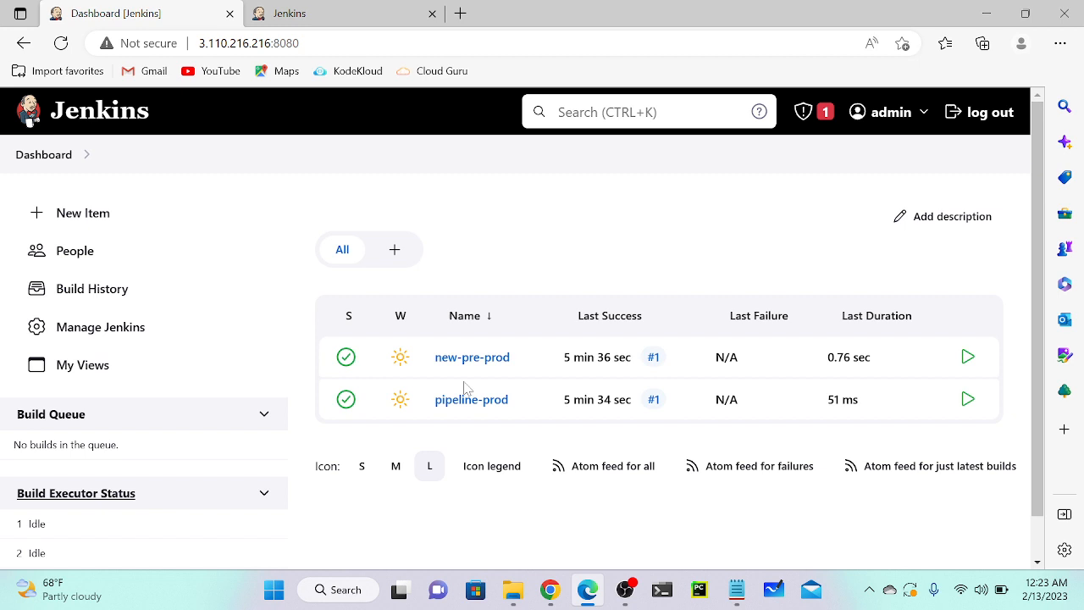
mouse_move(472, 357)
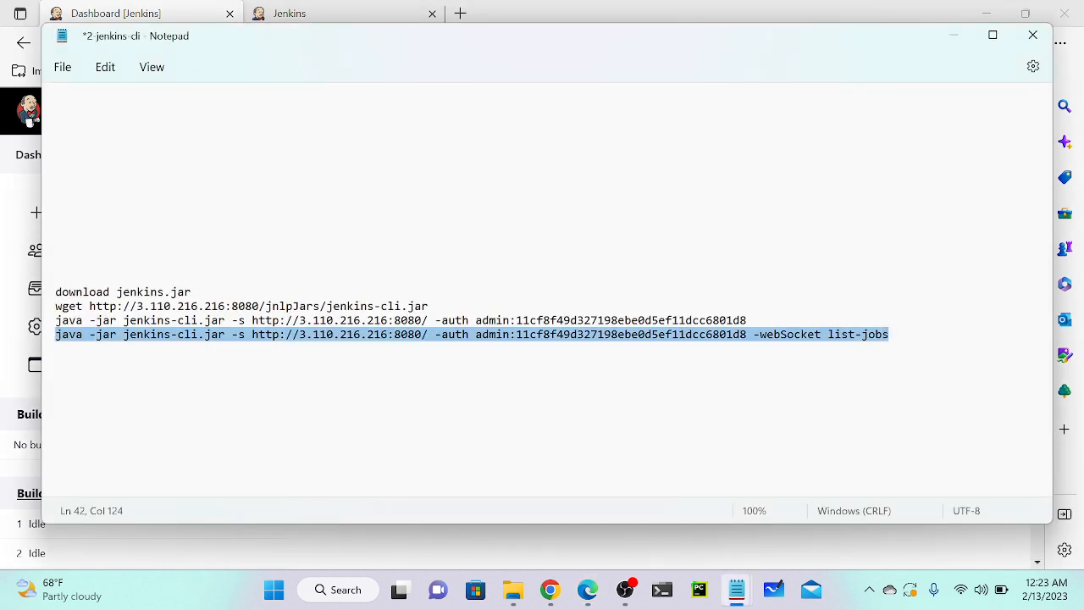
mouse_move(159, 347)
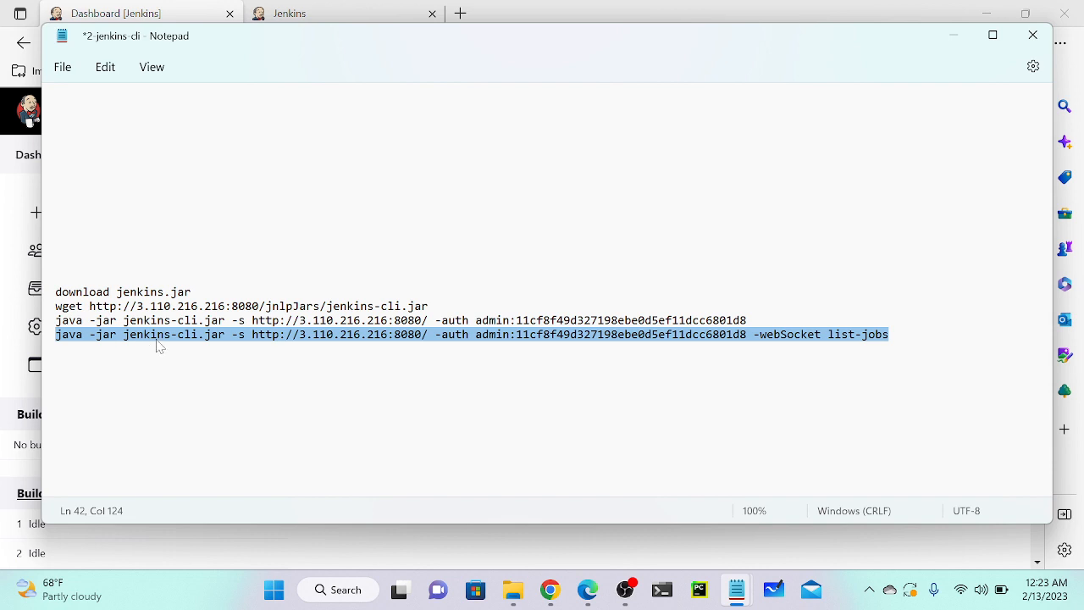
mouse_move(264, 347)
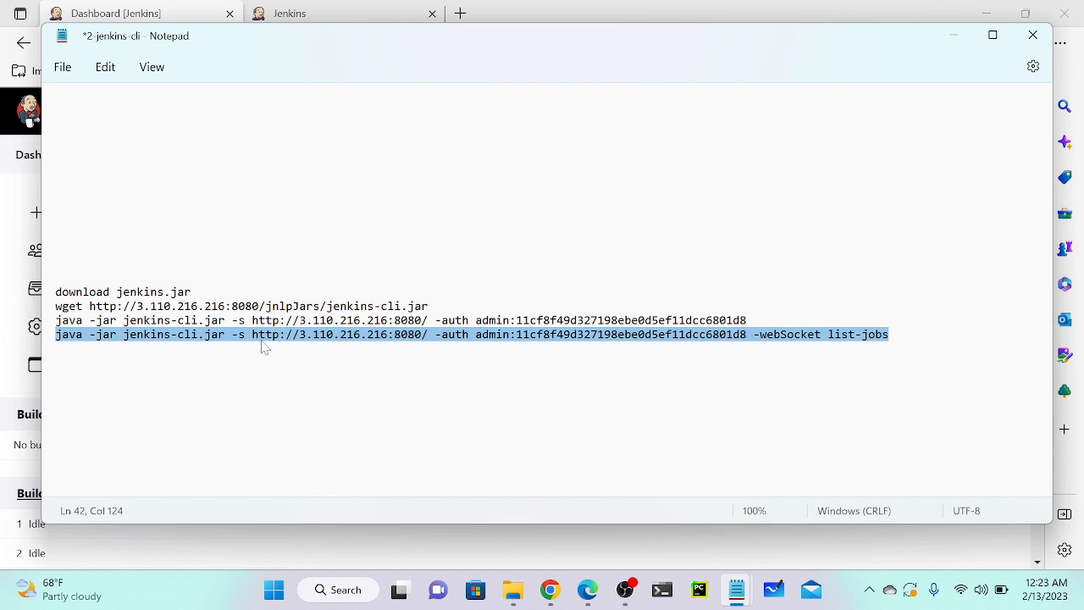
mouse_move(340, 346)
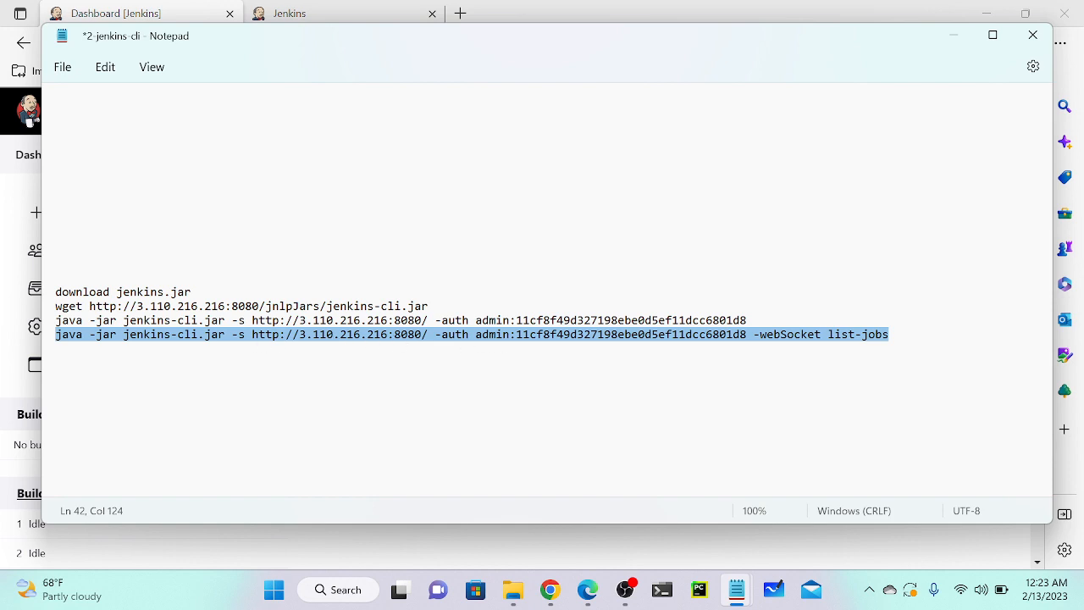
mouse_move(809, 341)
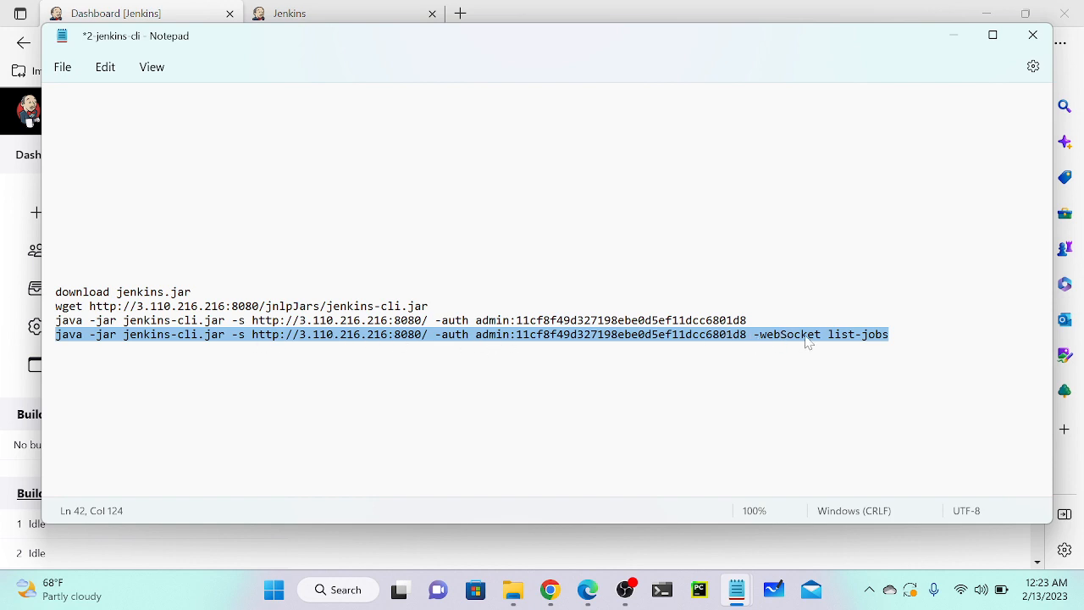
mouse_move(760, 343)
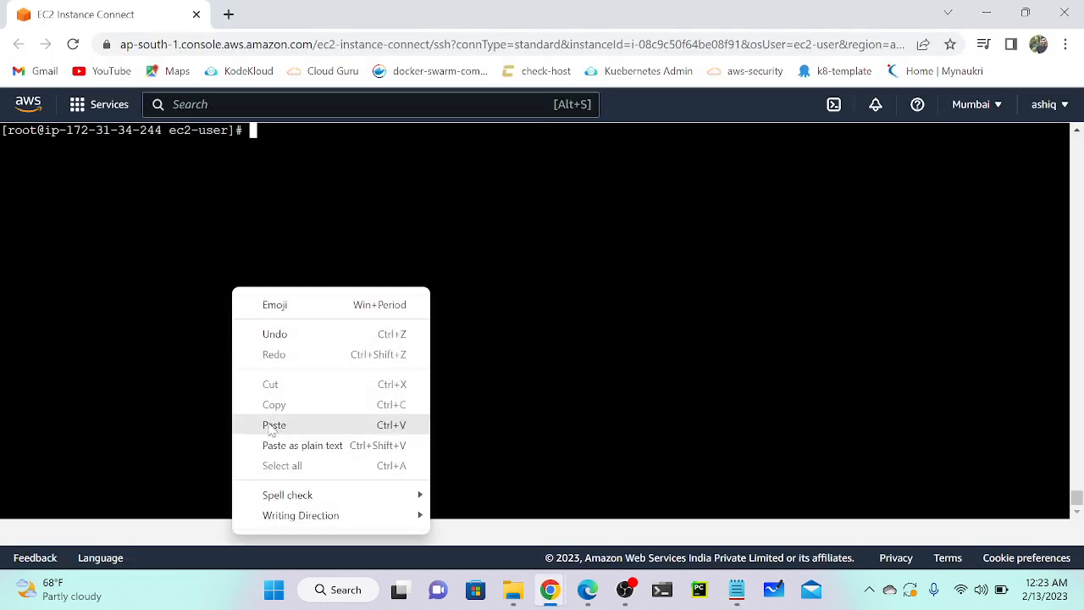
Step: Run jenkins-cli list-jobs, then pipe it to wc to confirm two jobs
click(274, 424)
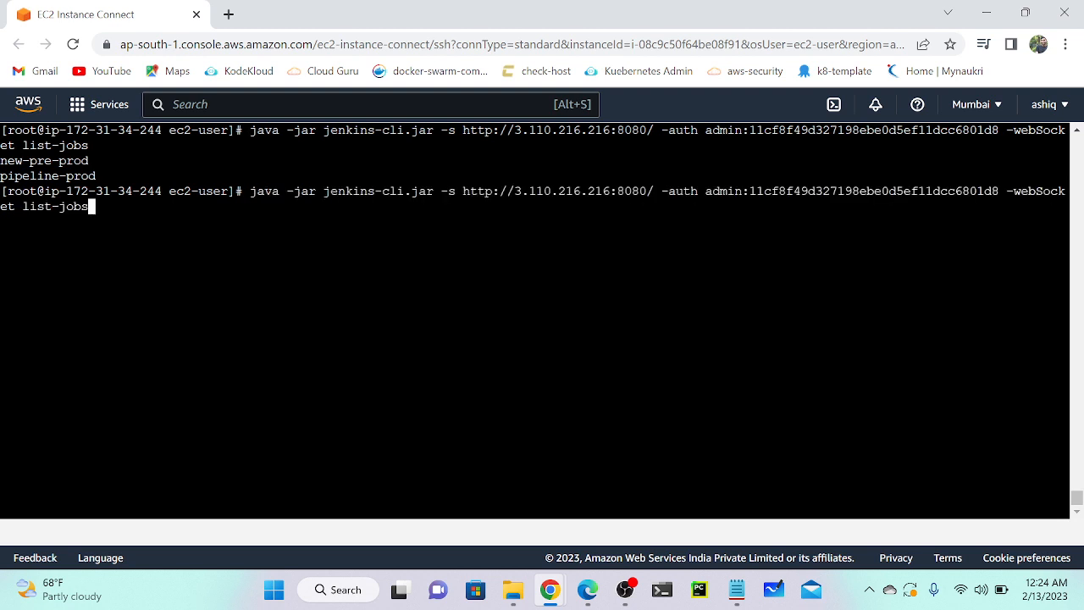
text(| wc)
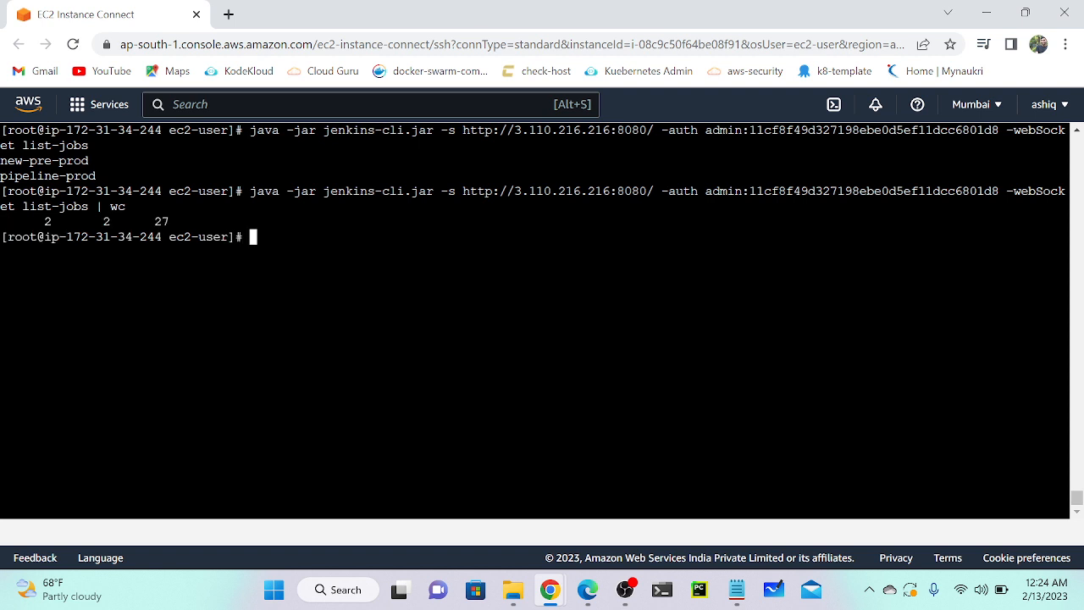
double_click(48, 221)
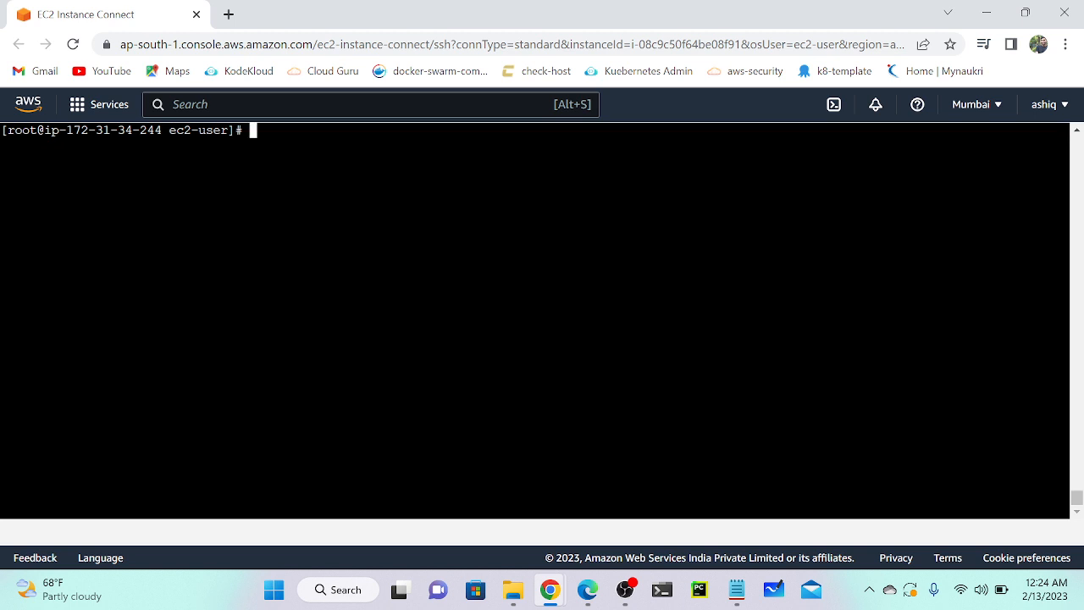
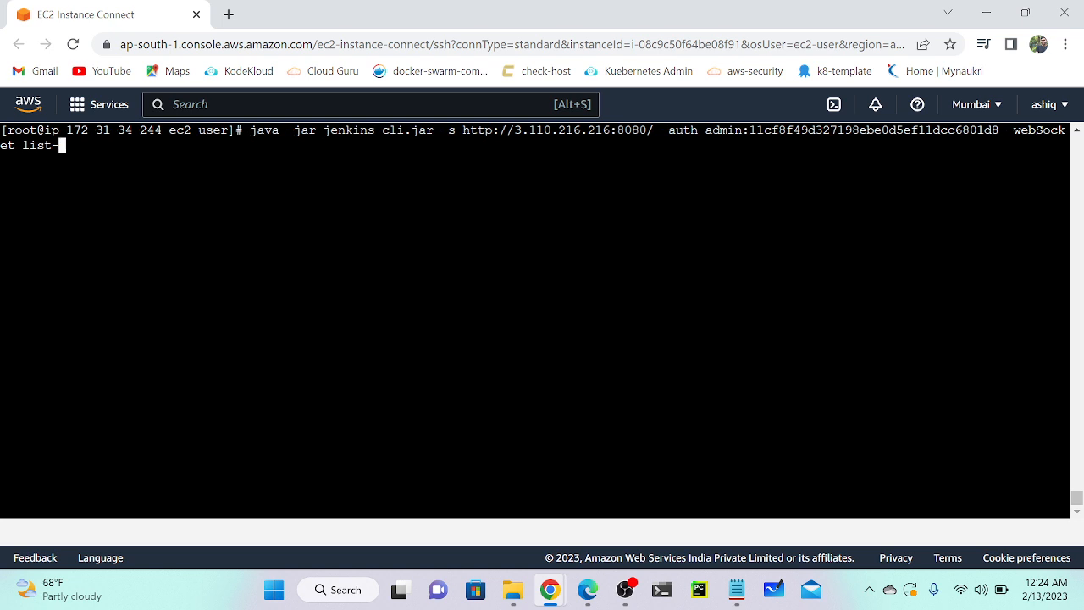
Step: Run jenkins-cli list-plugins piped to wc -l, reporting 83 plugins
text(plugins | wc -l)
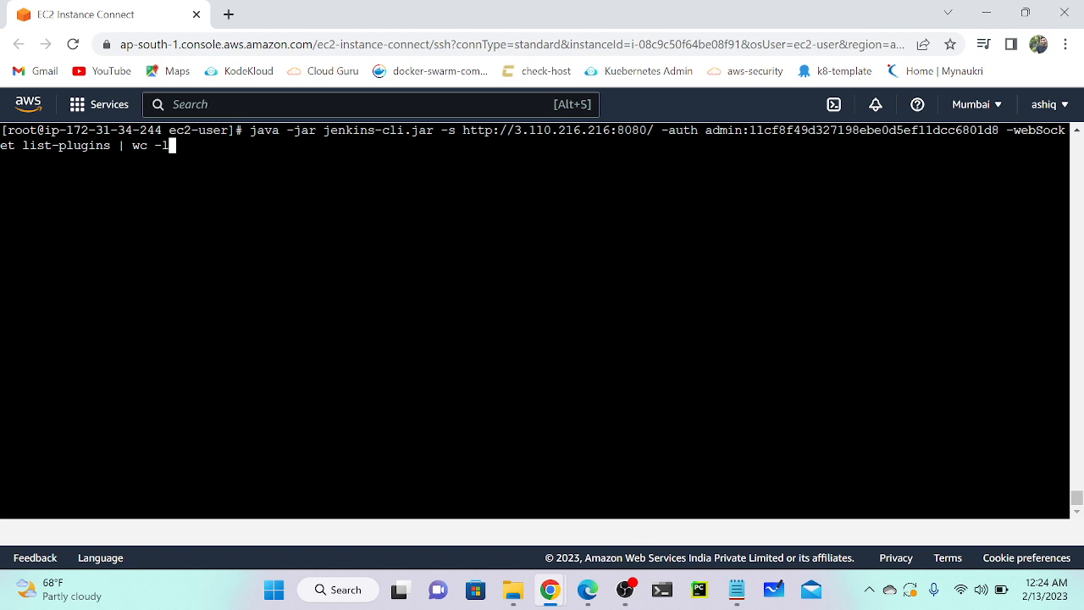
key(Enter)
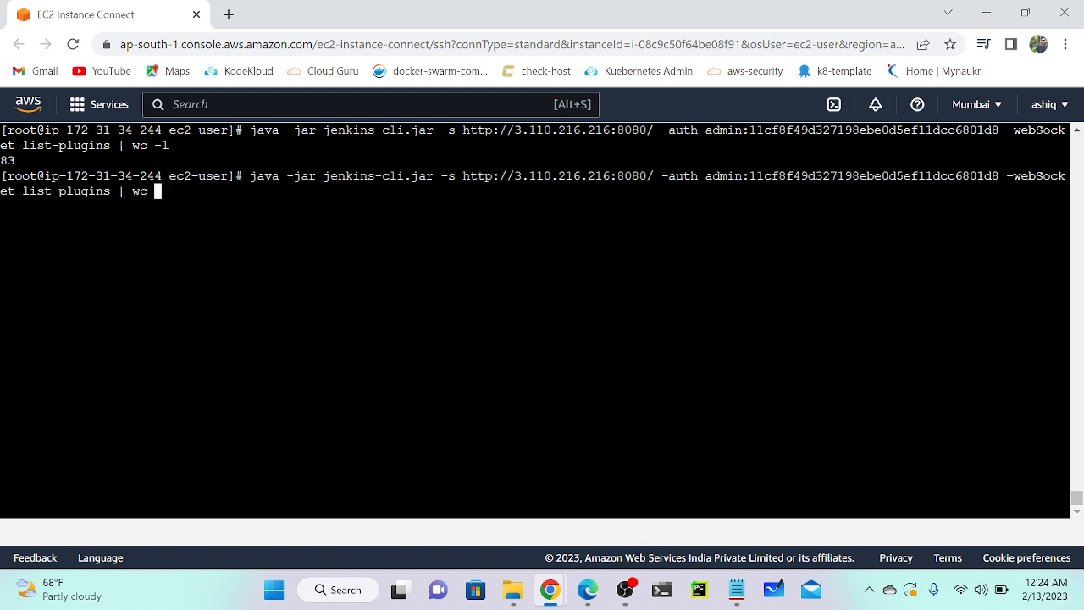
Step: Rerun list-plugins piped to nl for a numbered plugin list
key(BackSpace)
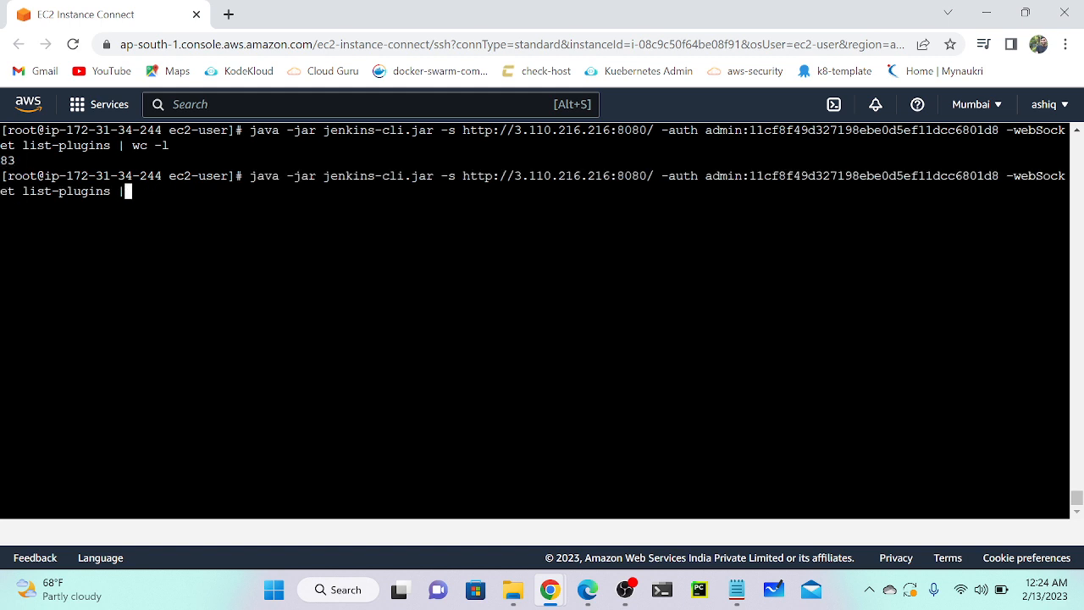
text(nl)
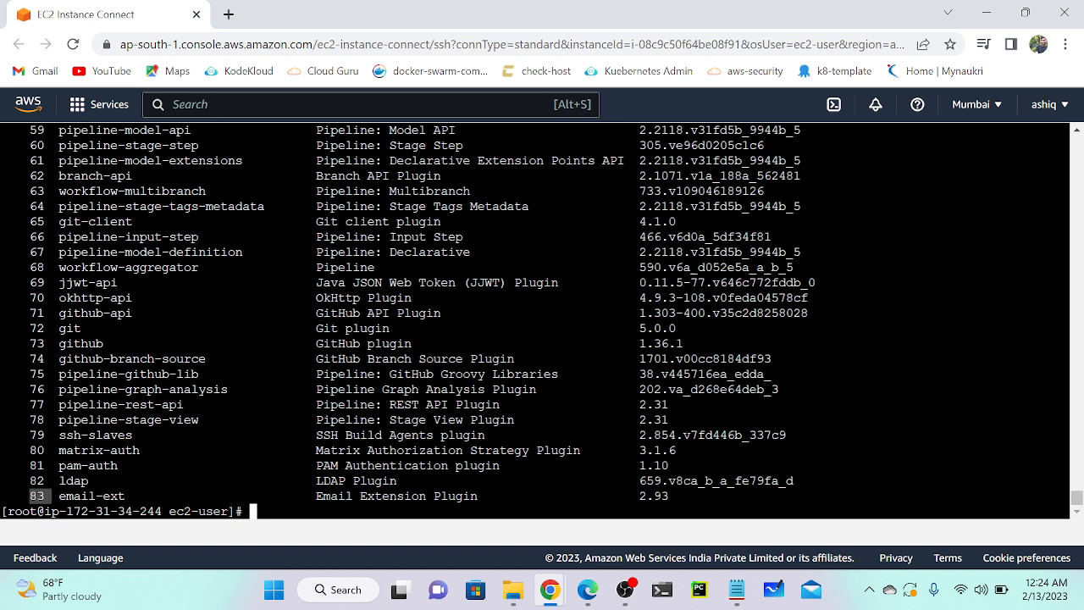
Step: Mark the last plugin number 83 and scroll through the numbered plugin list
double_click(91, 495)
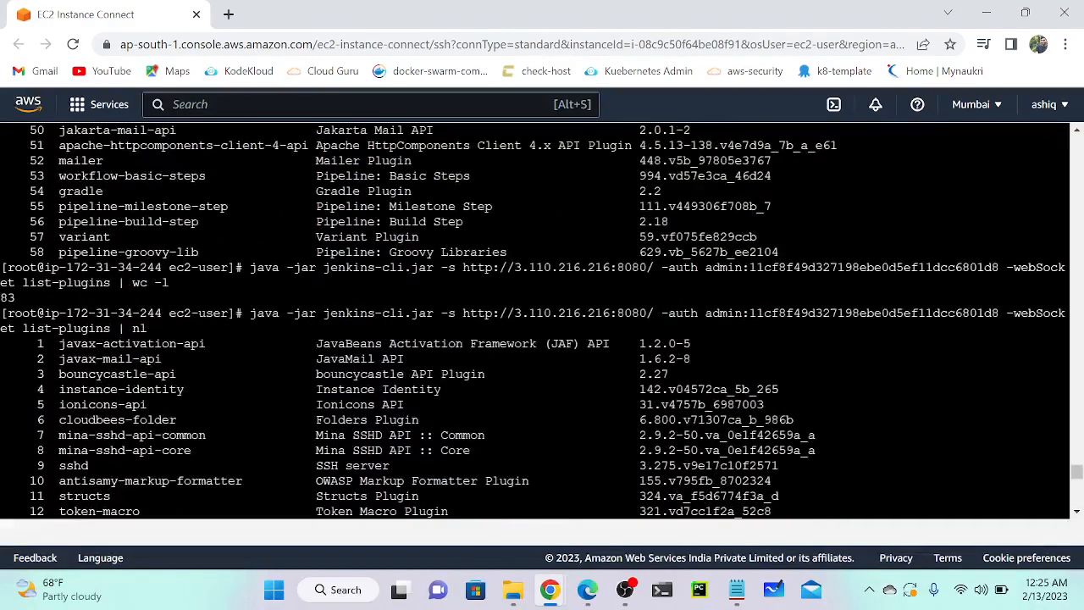
scroll(down, 3)
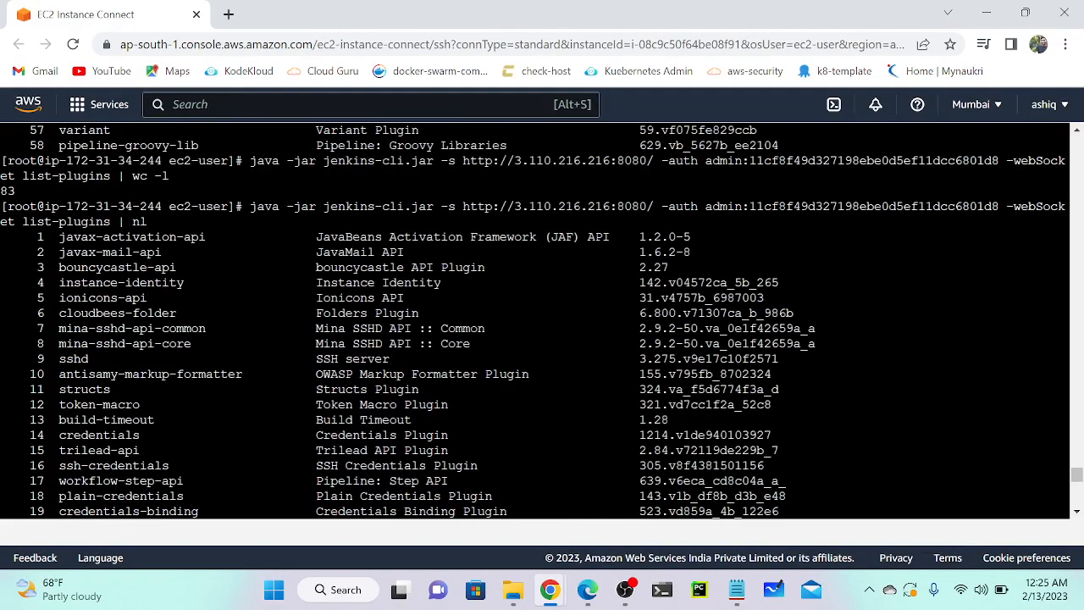
scroll(down, 3)
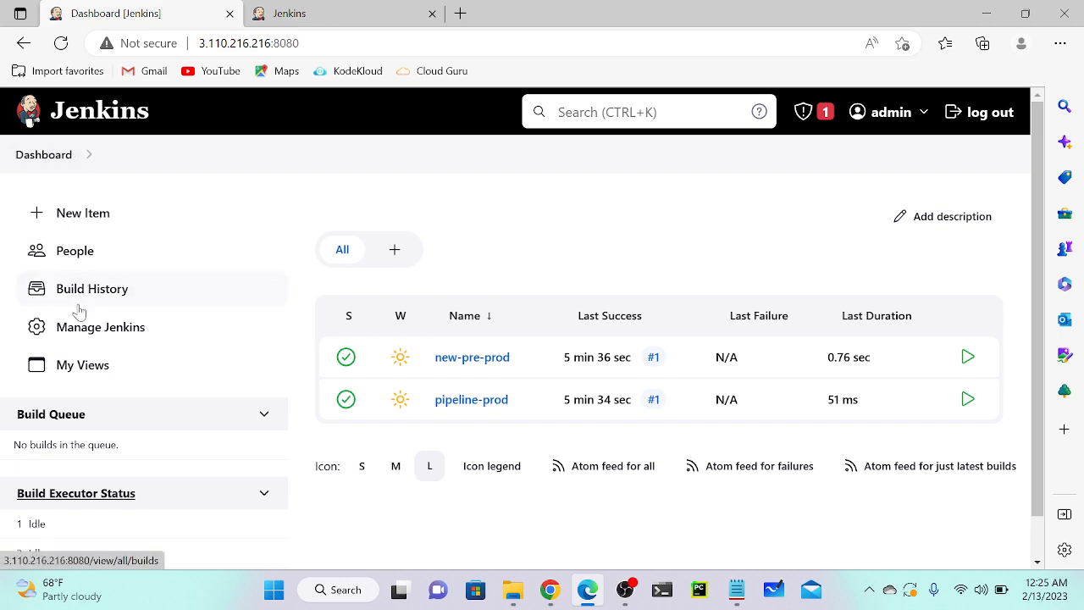
Step: Open Jenkins CLI under Tools and Actions in Manage Jenkins
click(100, 327)
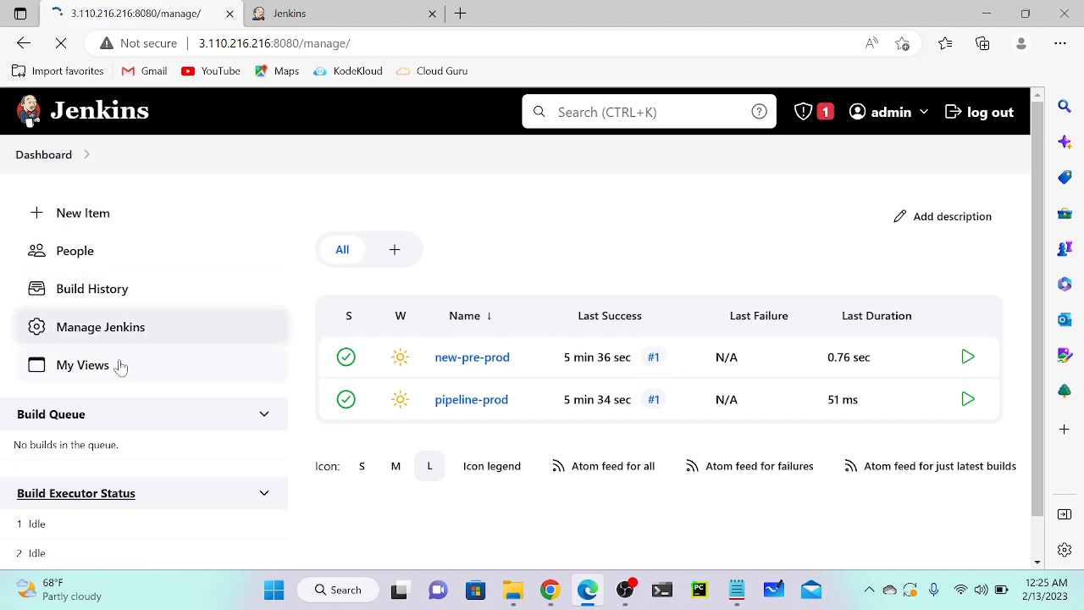
click(100, 326)
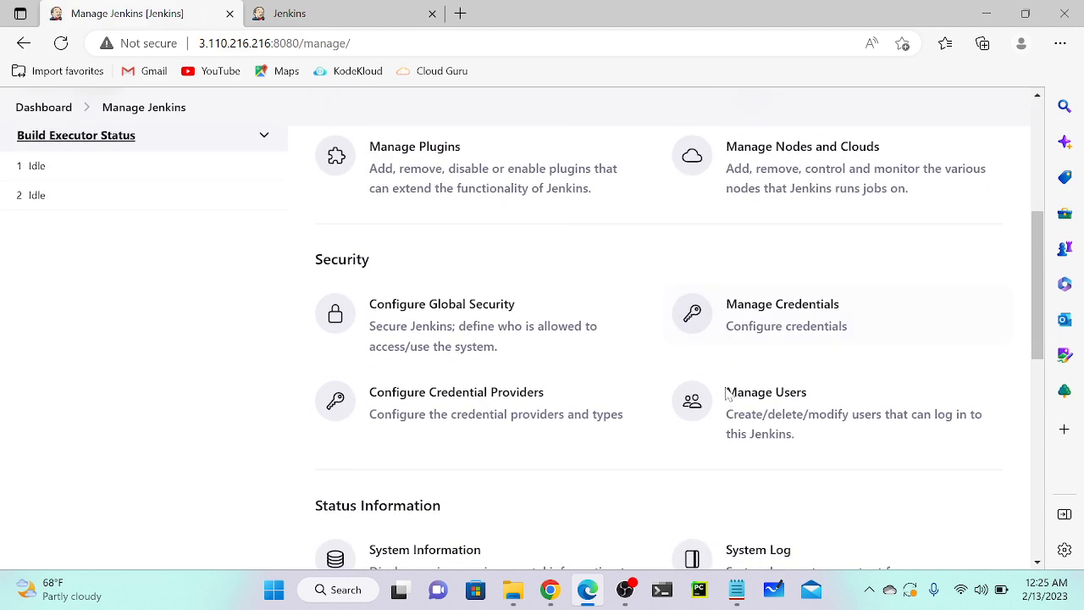
scroll(down, 3)
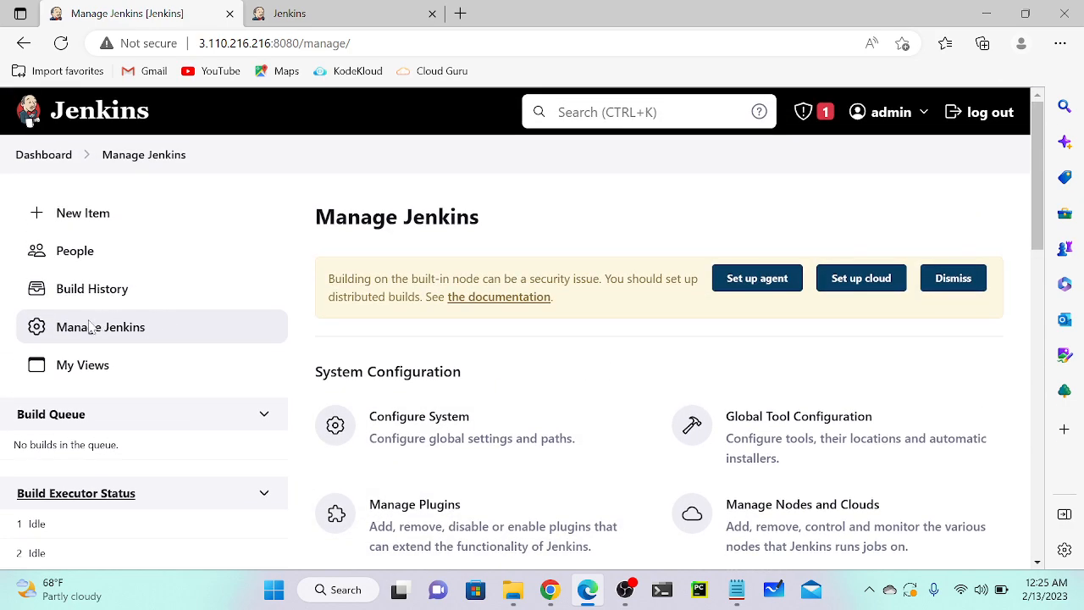
scroll(down, 3)
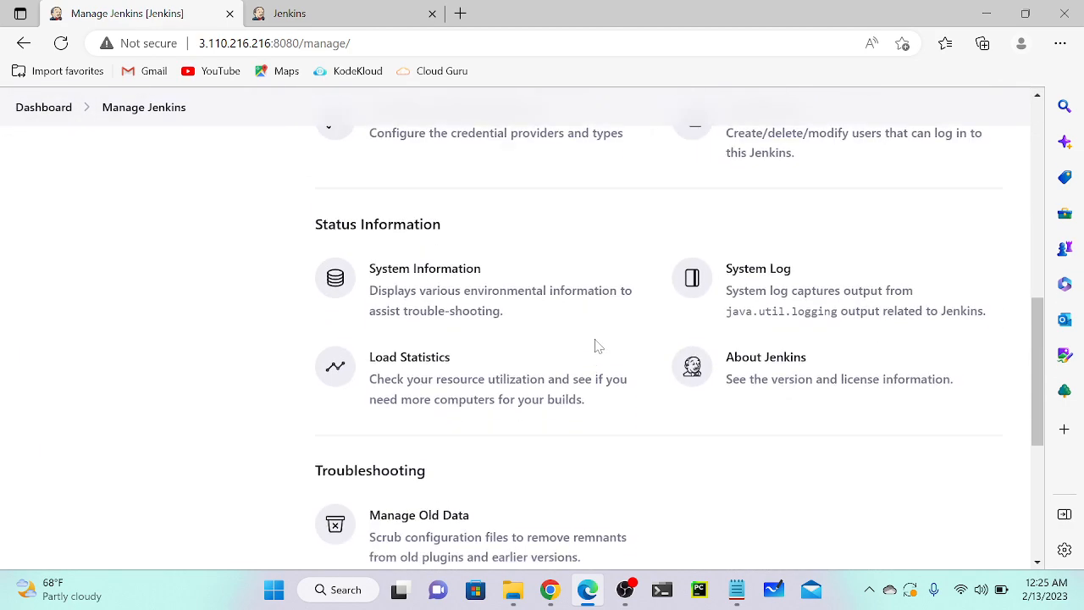
scroll(down, 3)
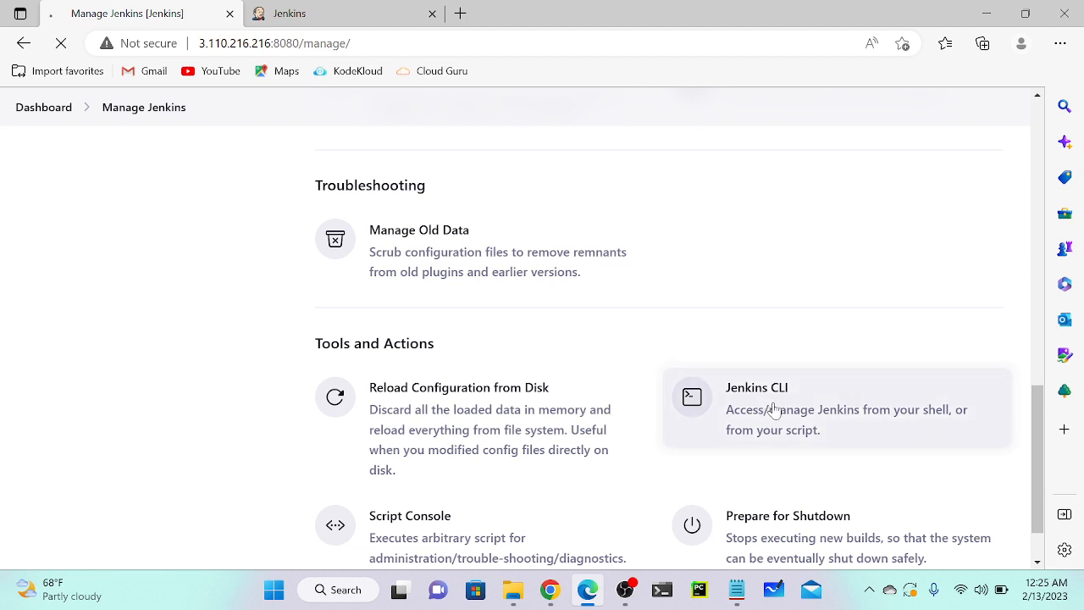
click(757, 387)
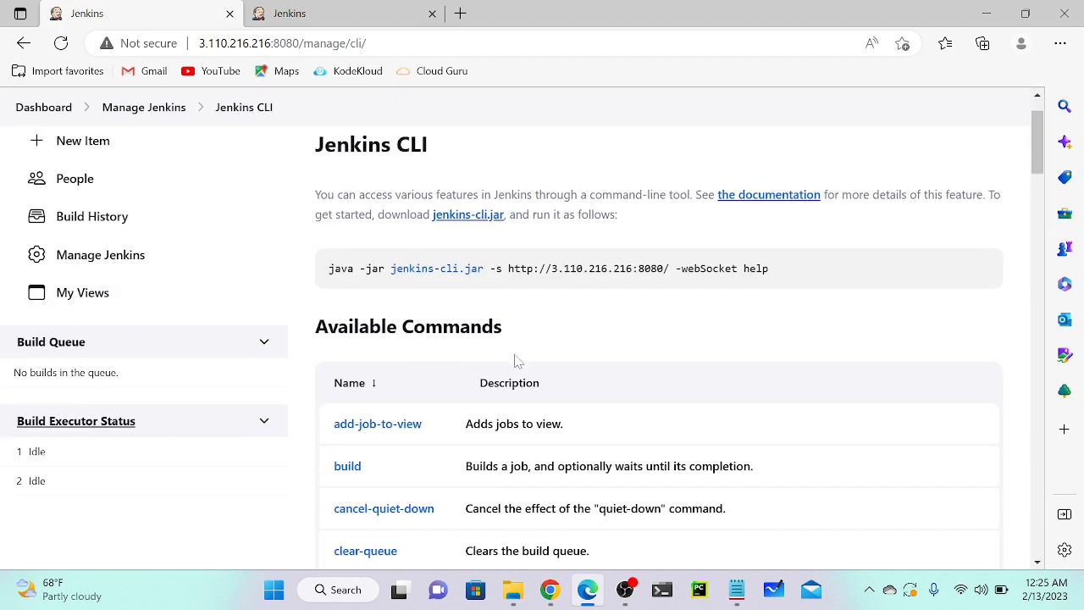
double_click(372, 326)
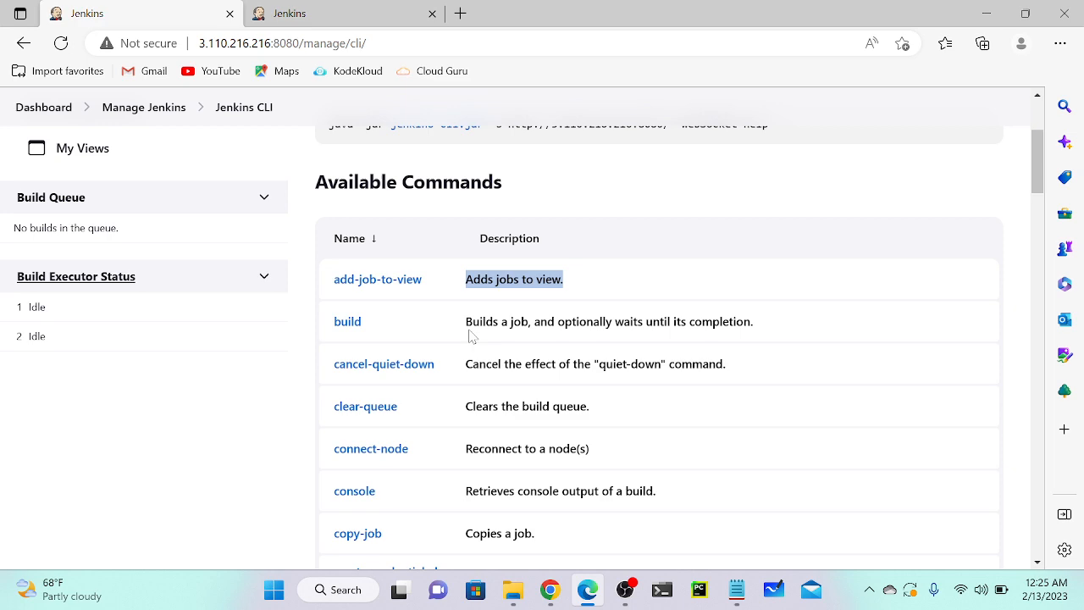
mouse_move(217, 346)
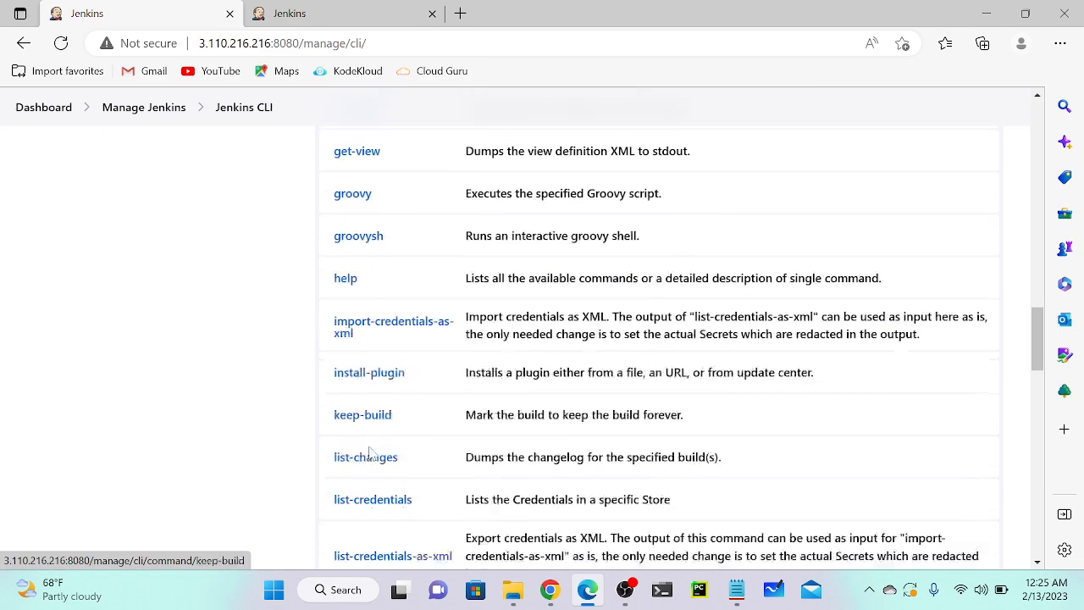
scroll(down, 3)
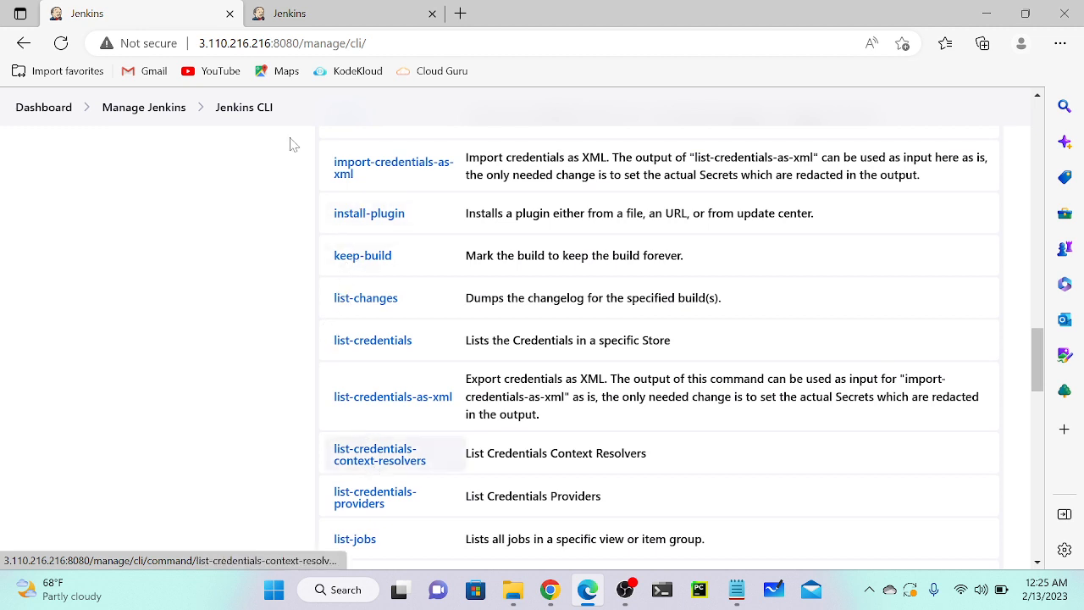
mouse_move(217, 283)
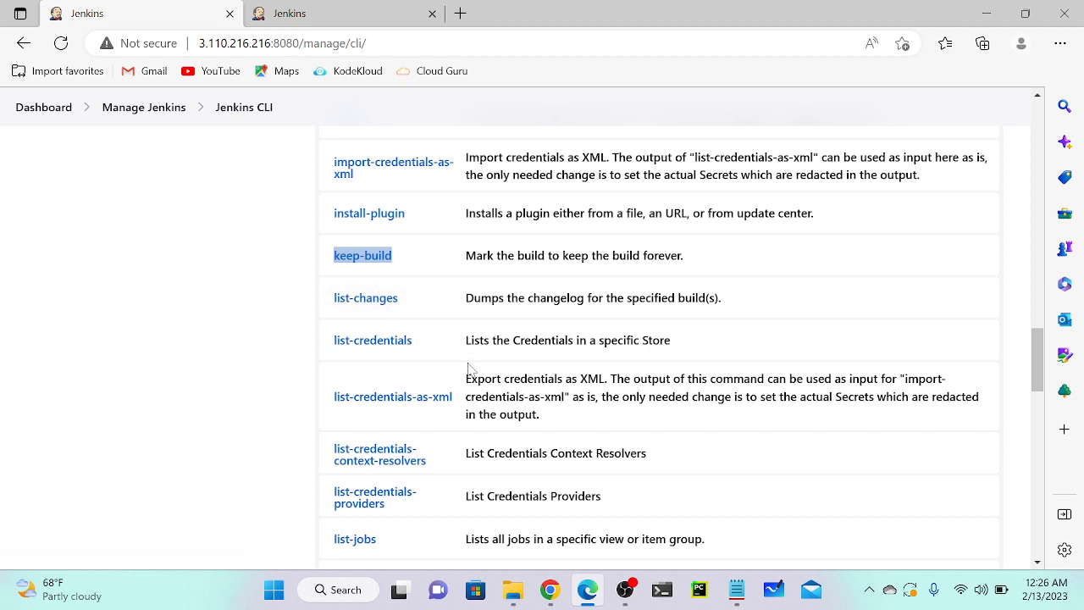
mouse_move(608, 528)
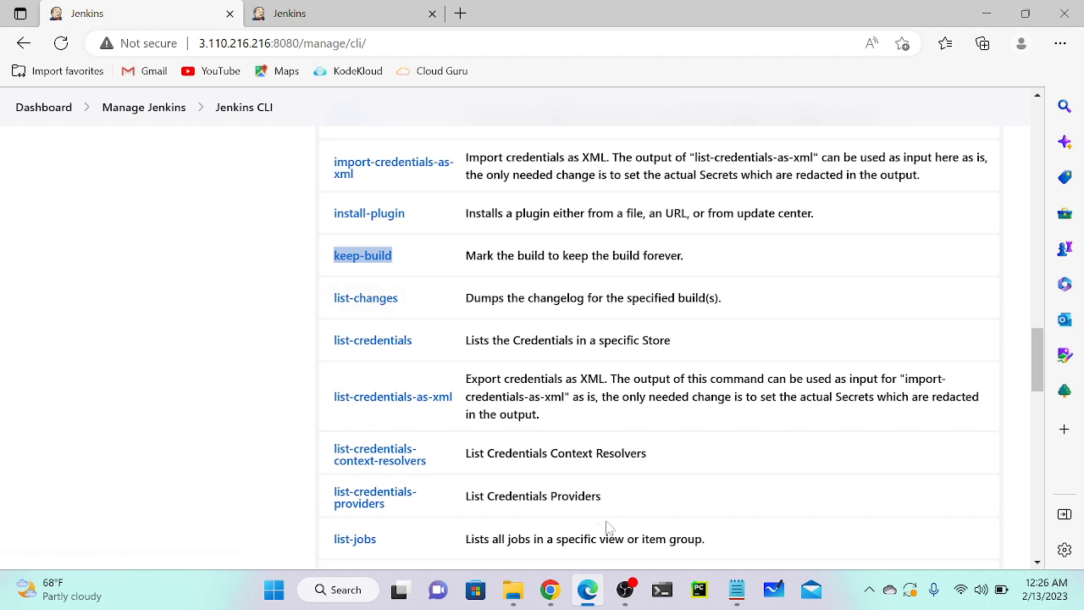
mouse_move(624, 589)
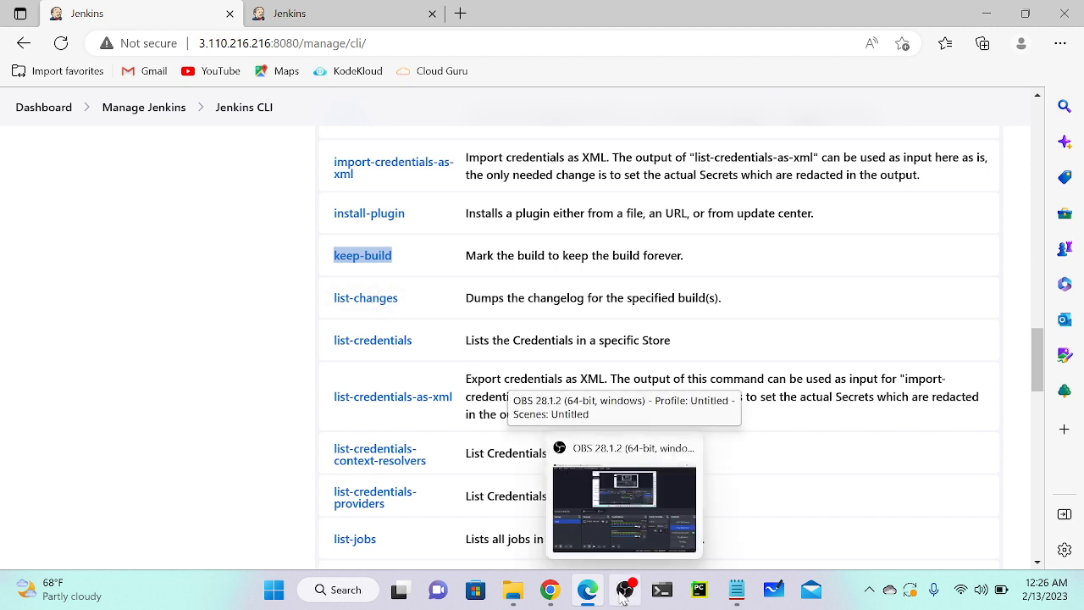